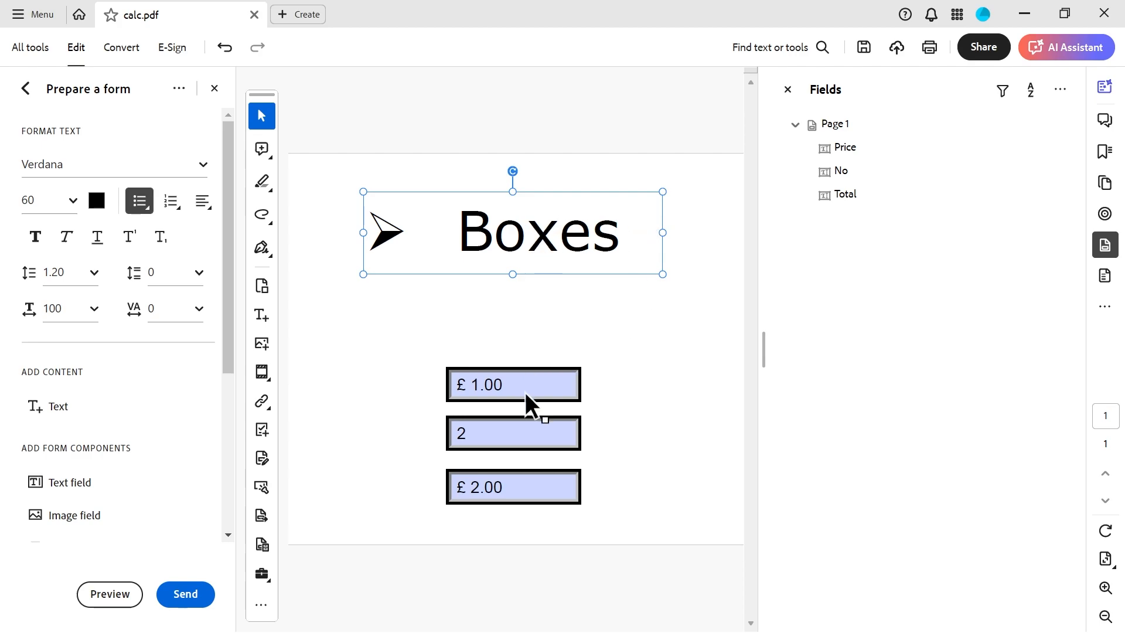
pyautogui.moveTo(143, 222)
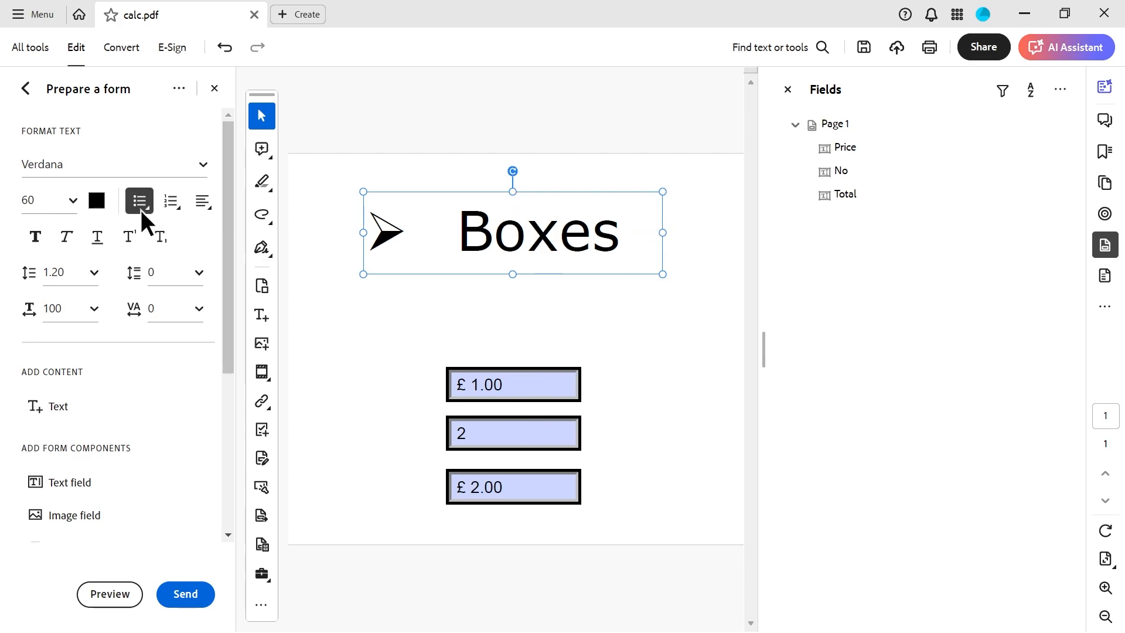
# Select the Price and No form fields, then the Total field on the page
pyautogui.click(139, 200)
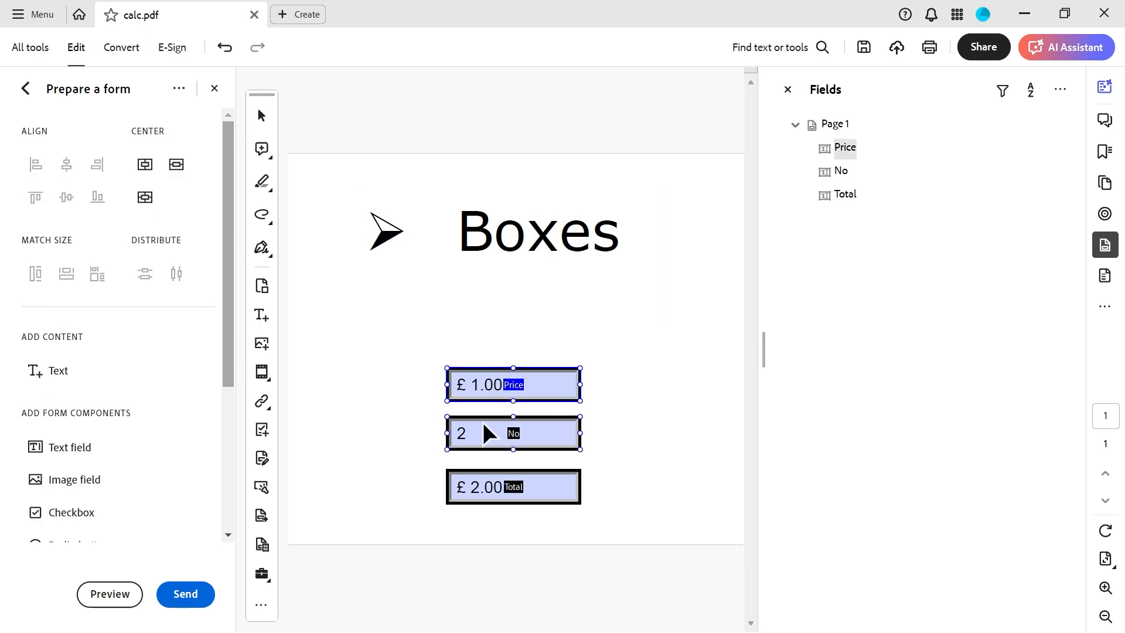
pyautogui.click(513, 487)
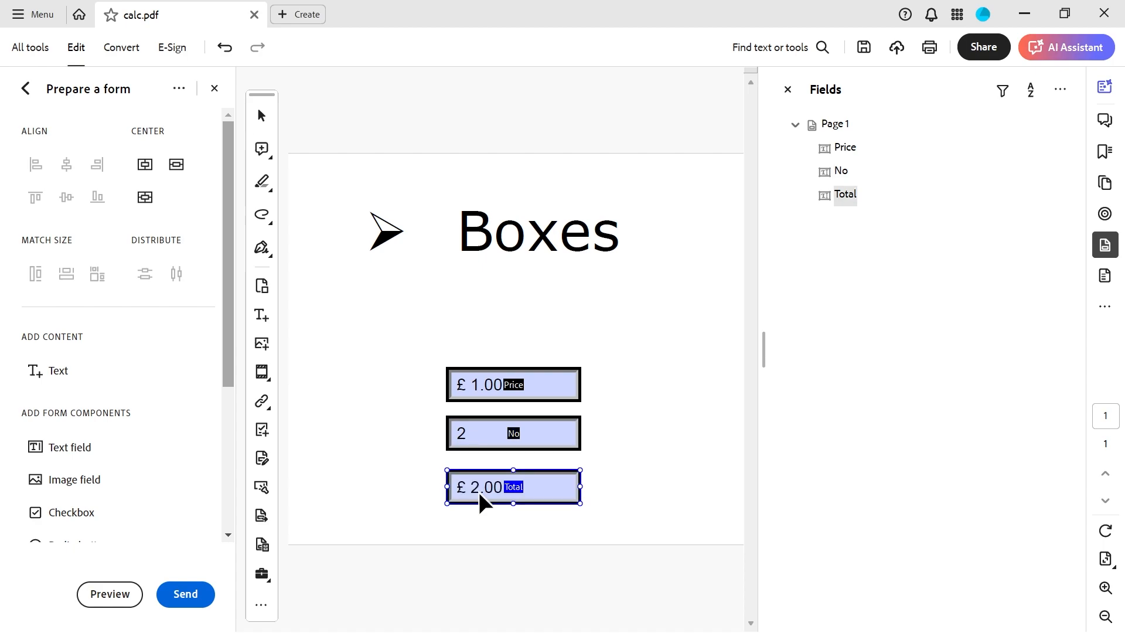
# Review the Price field's £ two-decimal number format in its properties
pyautogui.rightClick(513, 384)
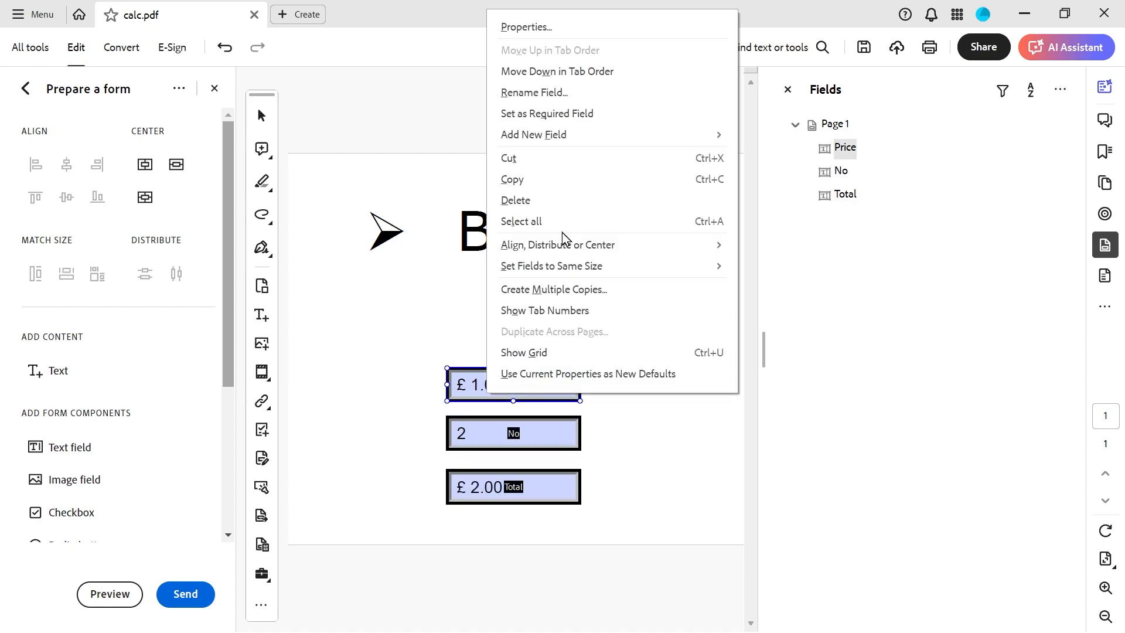
pyautogui.click(525, 26)
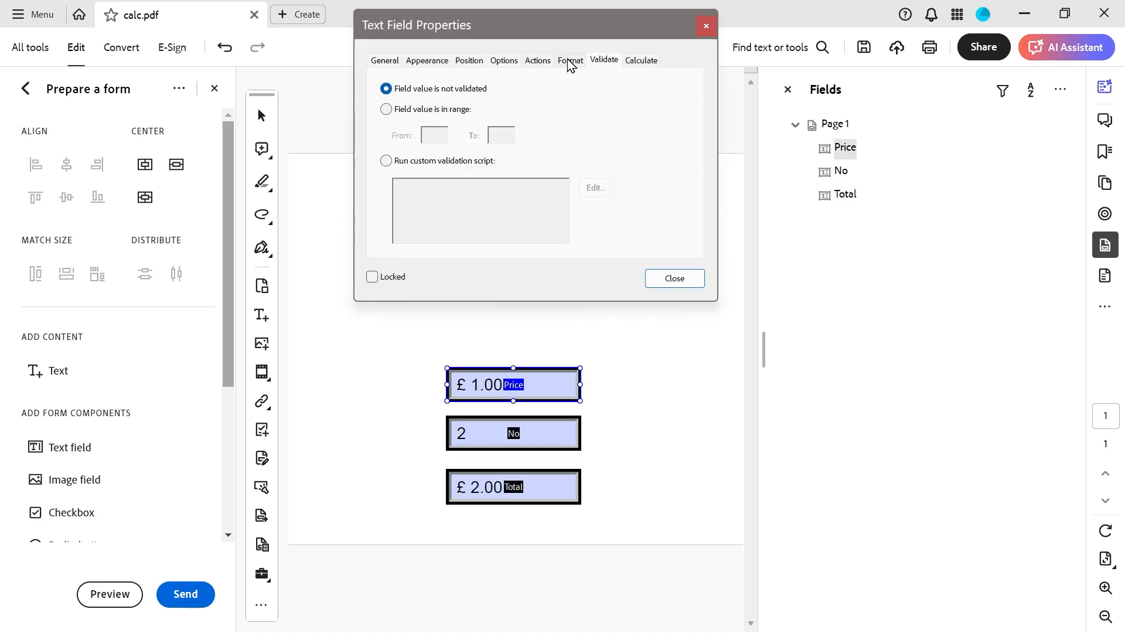
pyautogui.click(571, 60)
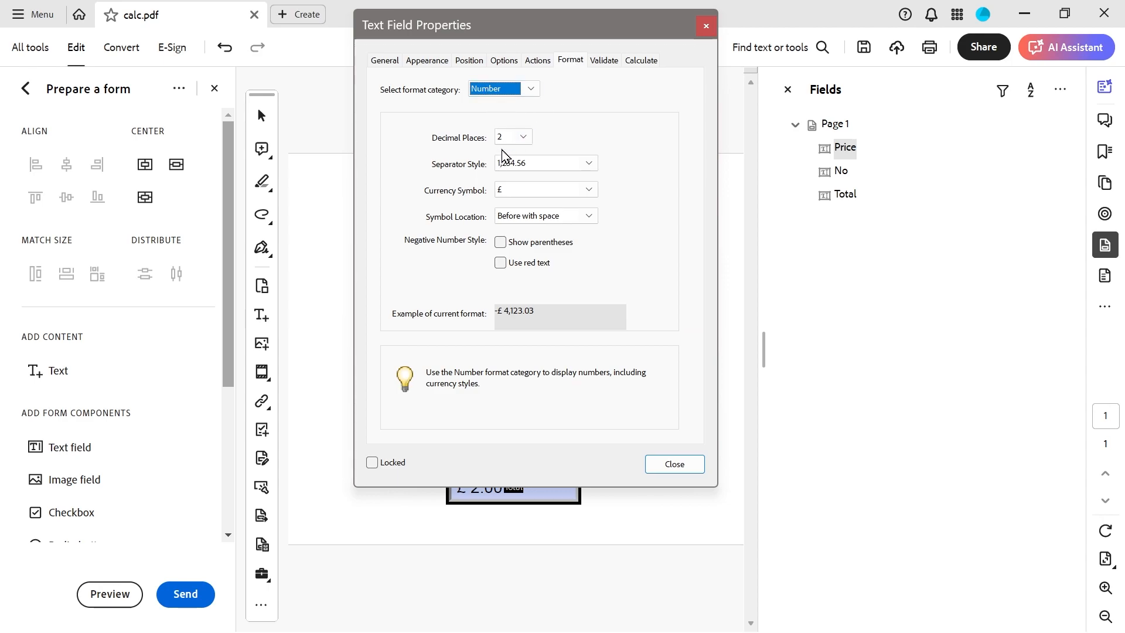
pyautogui.click(673, 464)
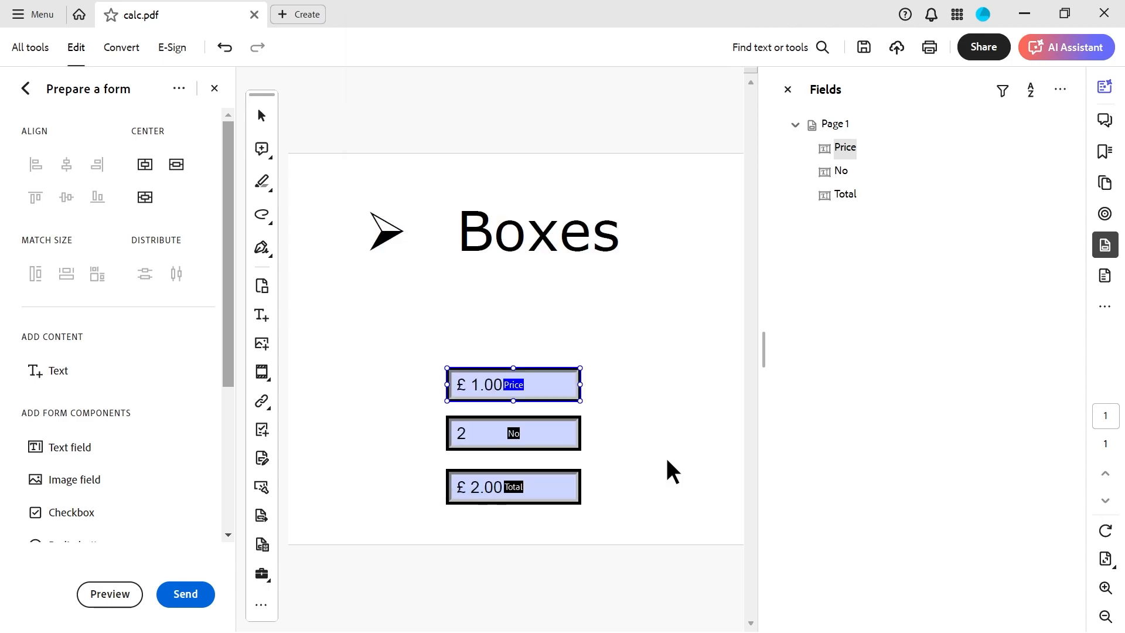
# Review the No field's properties and close them
pyautogui.doubleClick(514, 432)
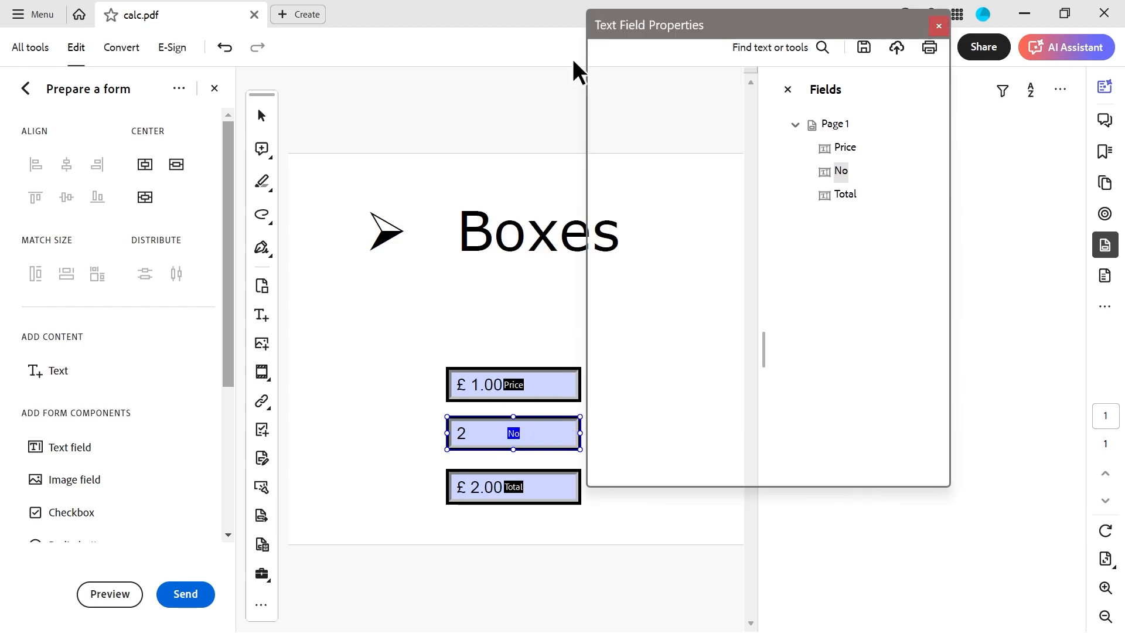
pyautogui.click(802, 60)
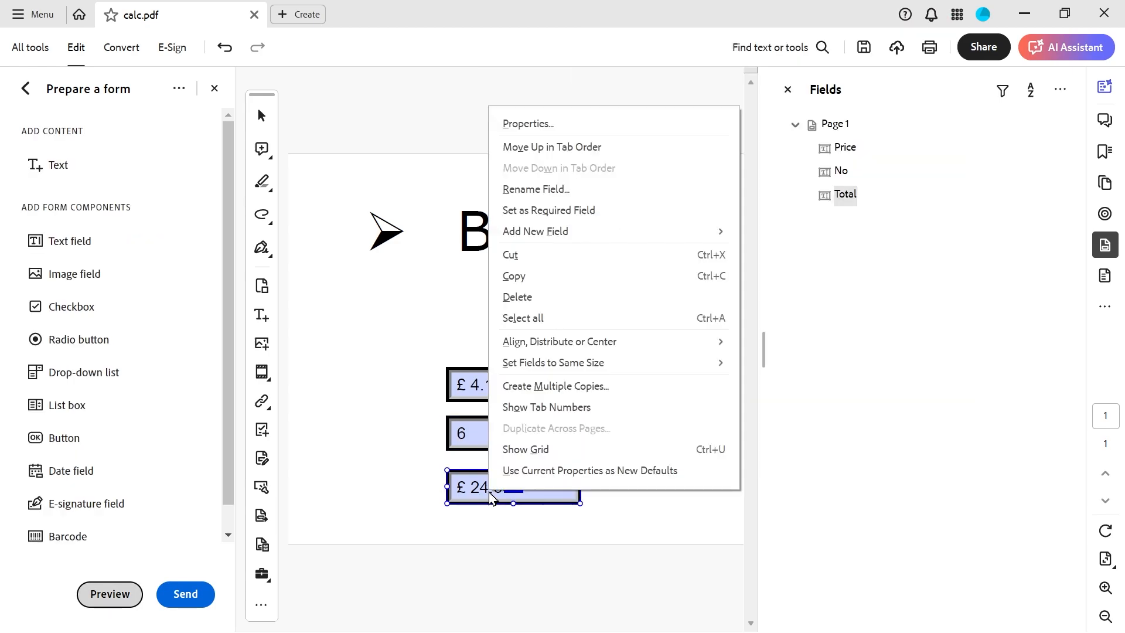
# Review Total's custom No-times-Price script, then switch it to a built-in 'Value is the' calculation
pyautogui.click(527, 123)
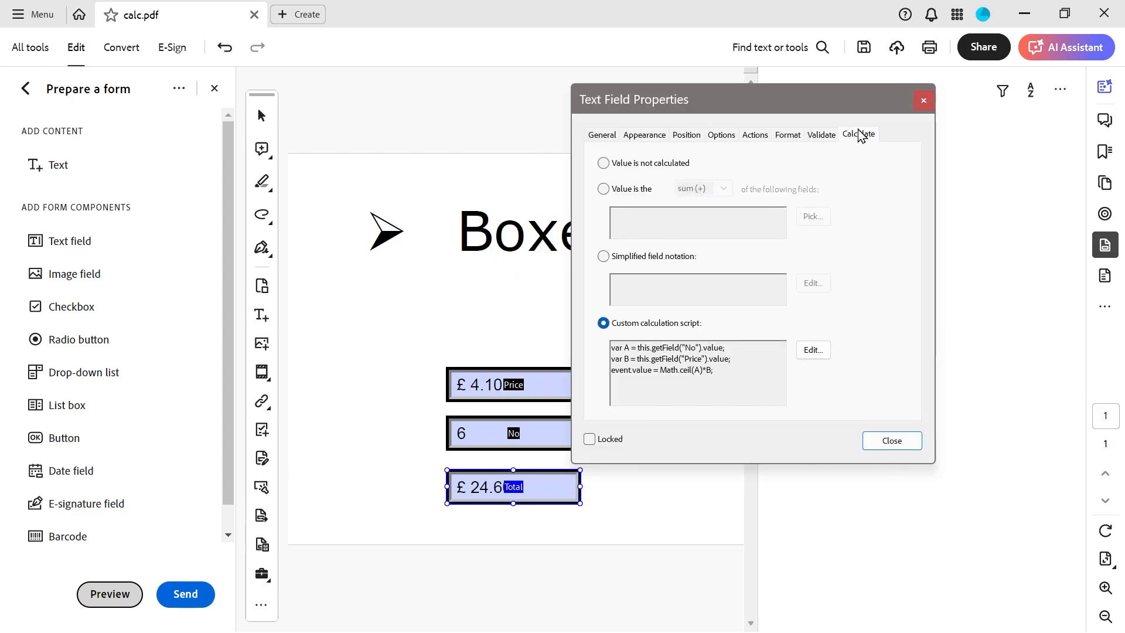
pyautogui.moveTo(800, 351)
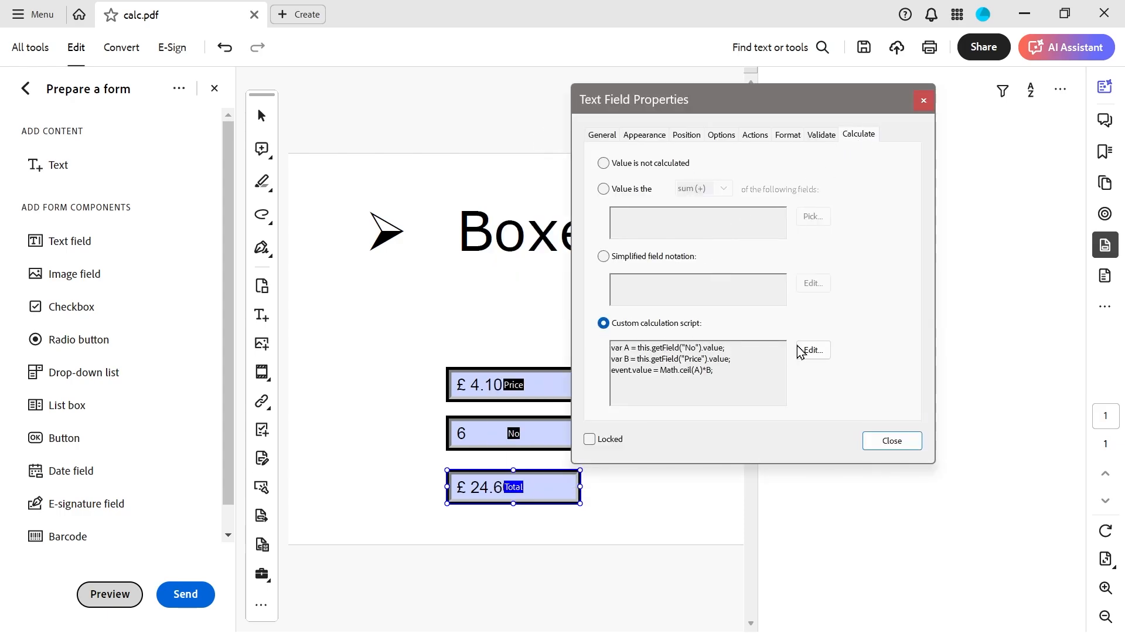
pyautogui.click(811, 349)
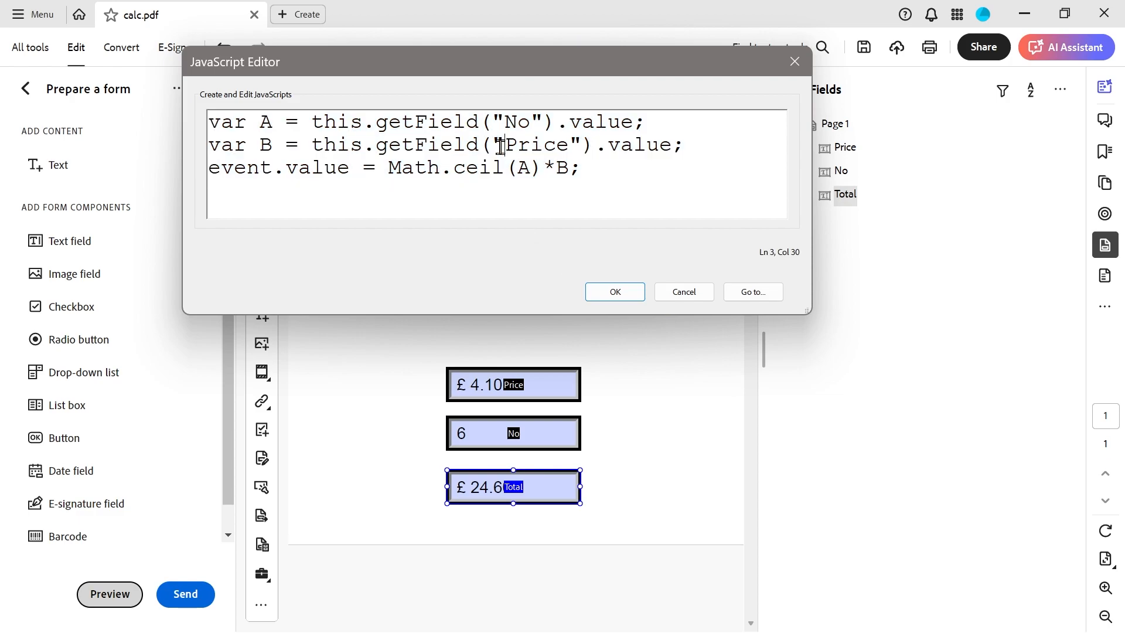
pyautogui.click(613, 291)
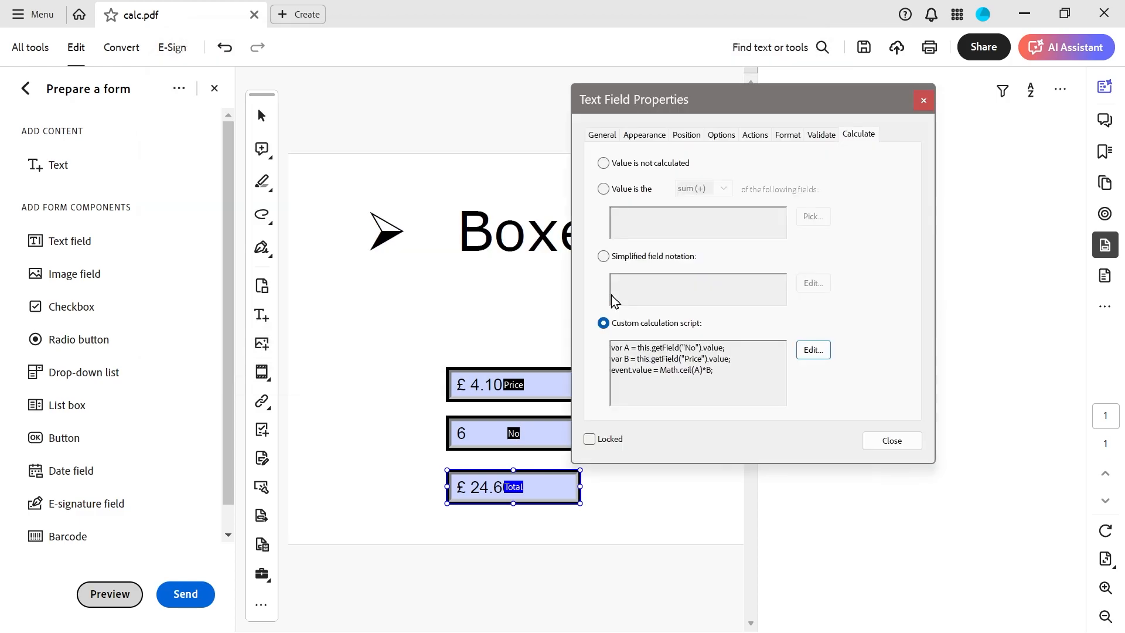
pyautogui.moveTo(785, 241)
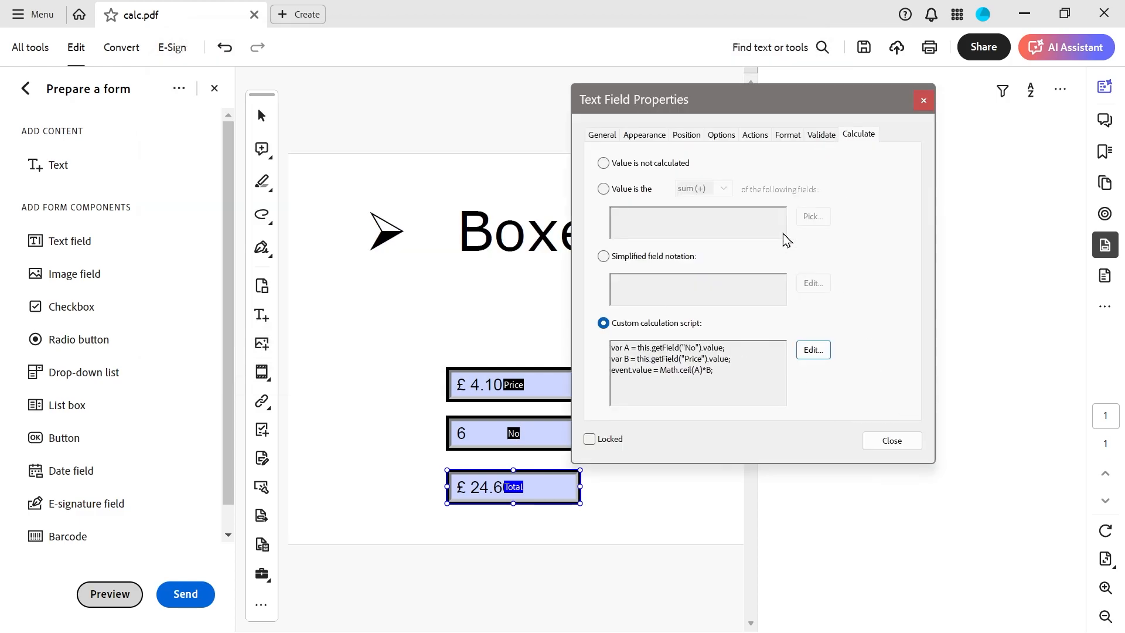
pyautogui.click(723, 188)
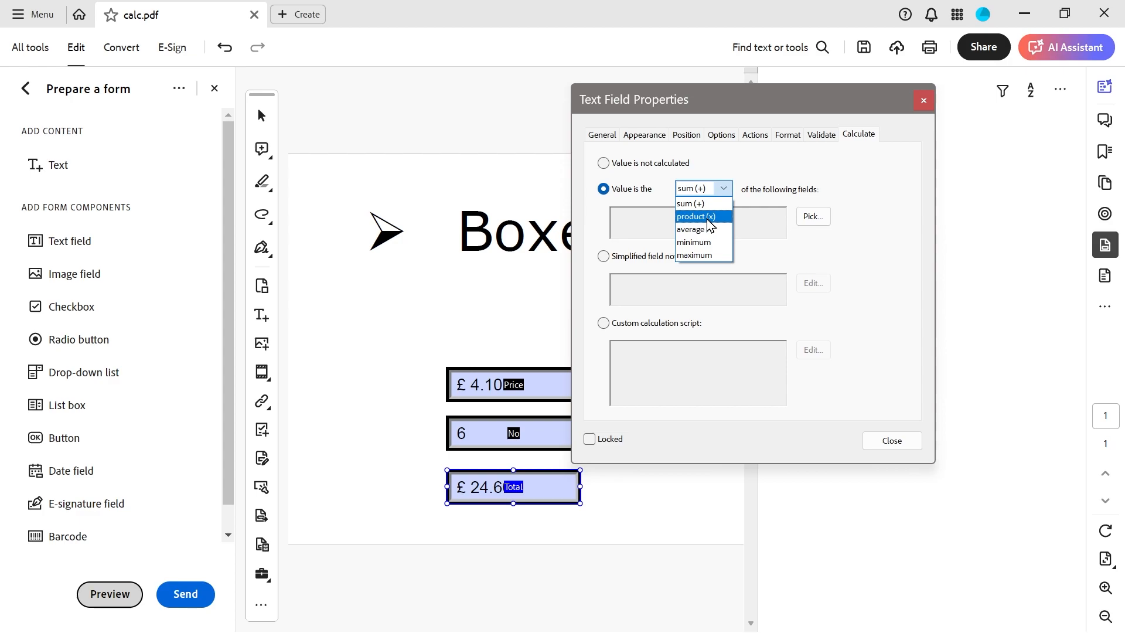
# Set Total to the product of the Price and No fields and close its properties
pyautogui.click(694, 215)
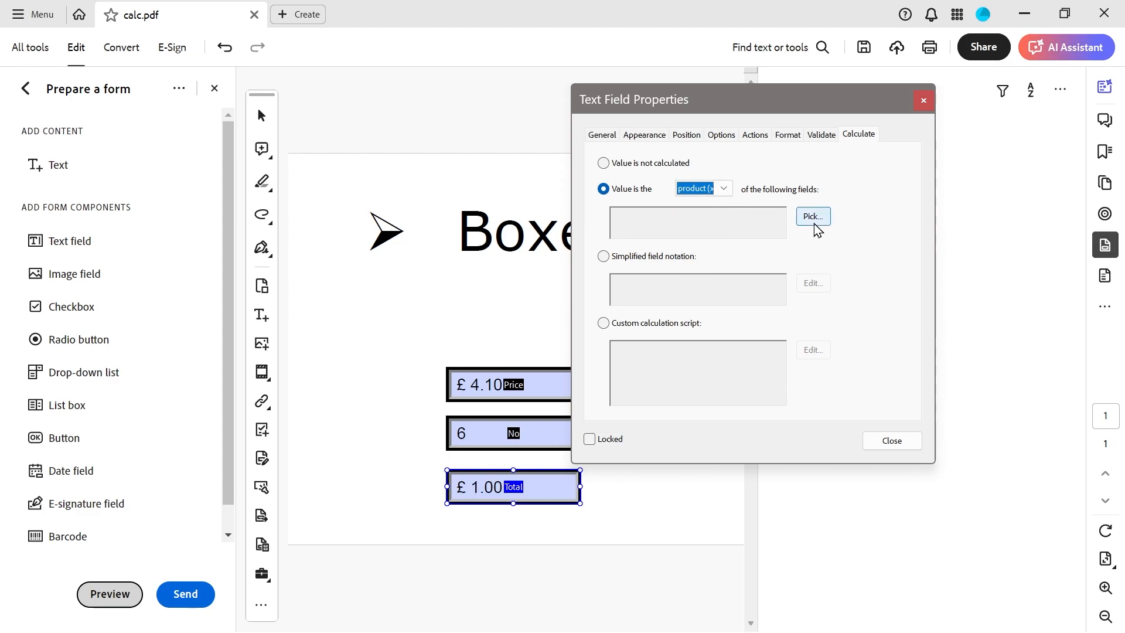
pyautogui.click(812, 216)
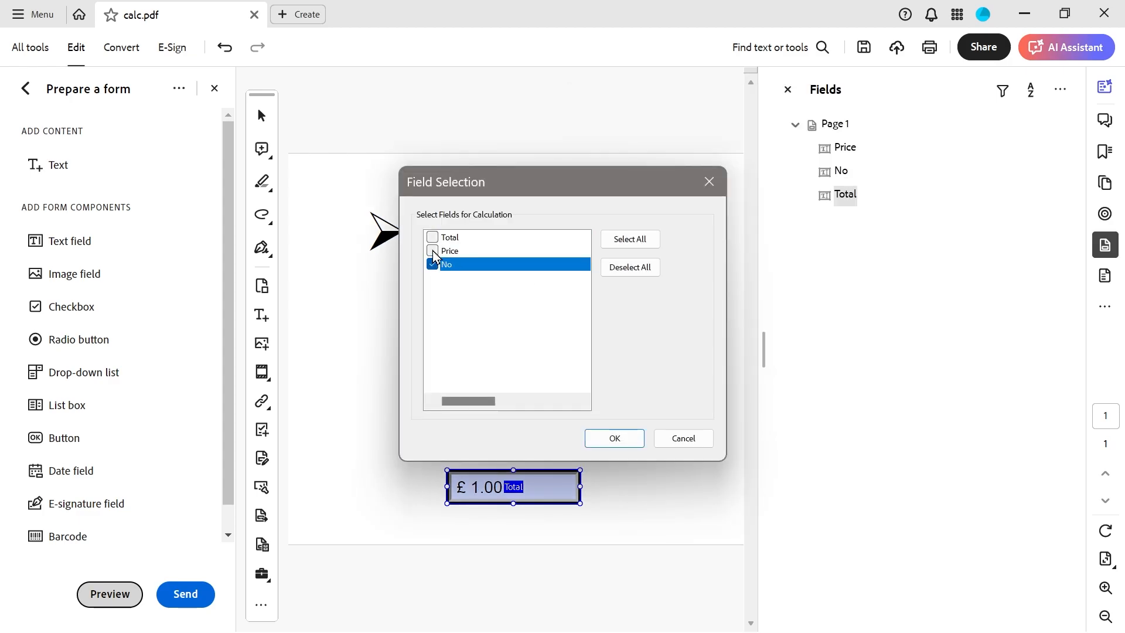
pyautogui.click(433, 251)
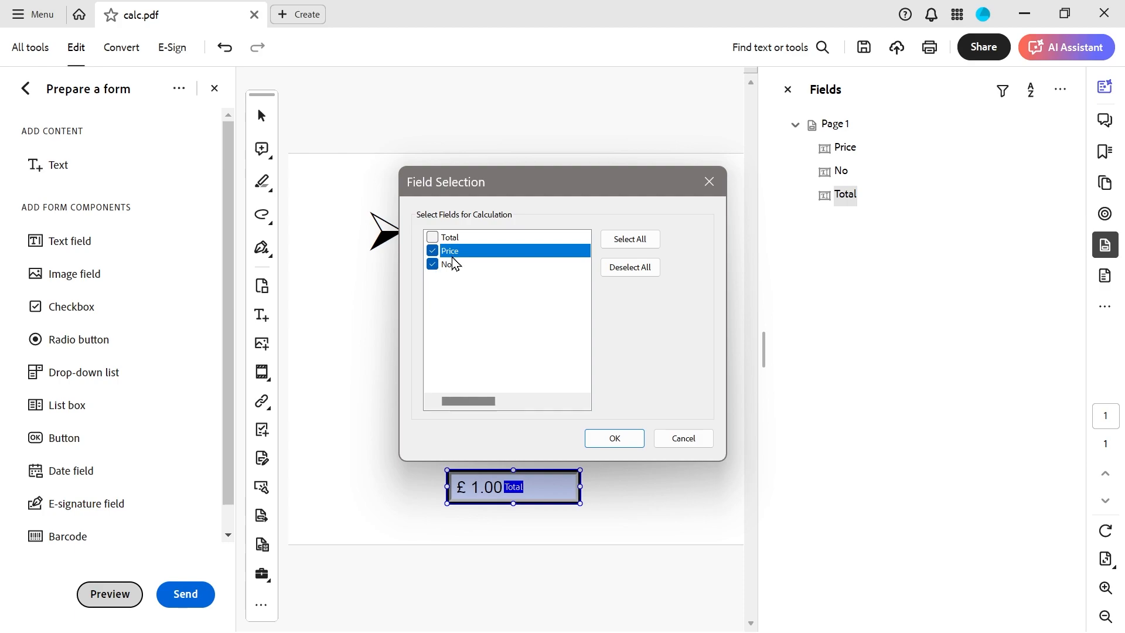
pyautogui.moveTo(634, 501)
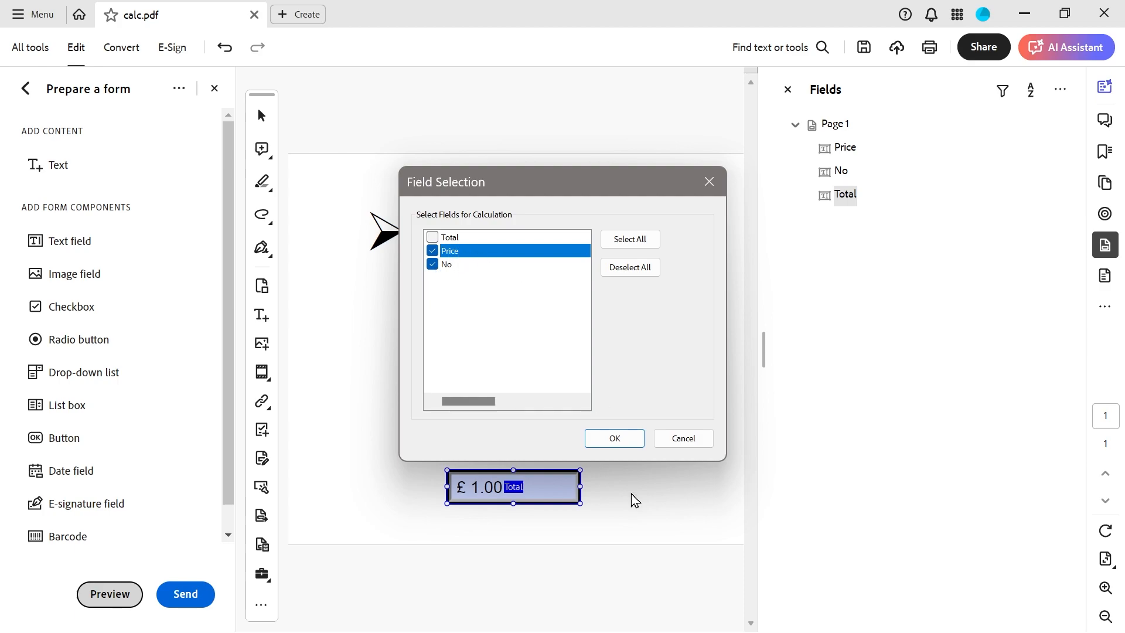
pyautogui.click(613, 439)
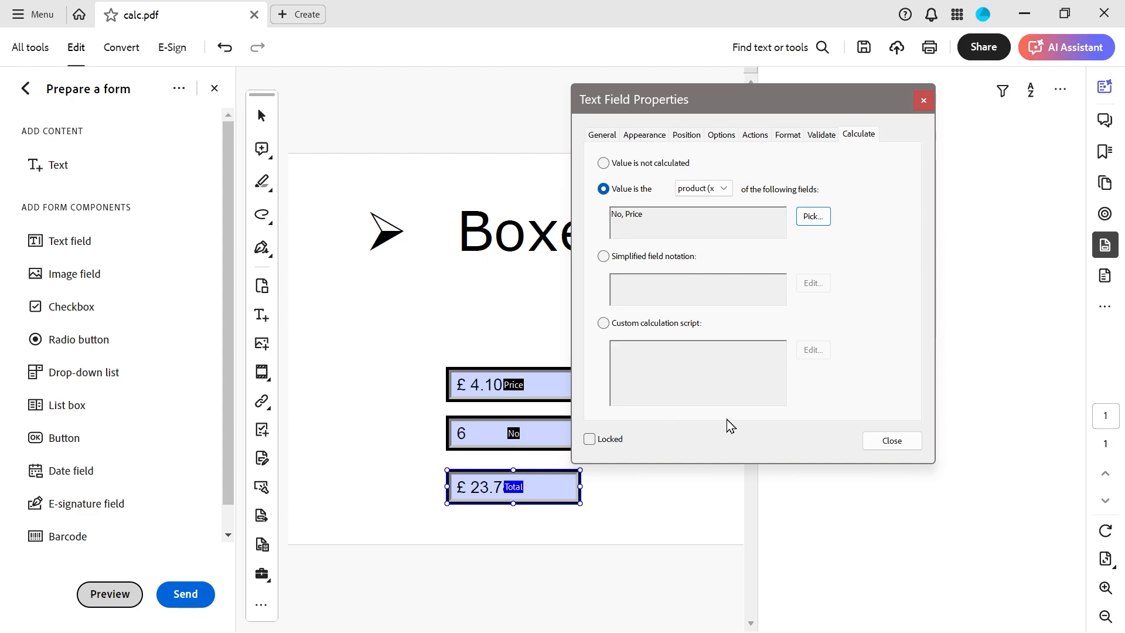
pyautogui.click(891, 441)
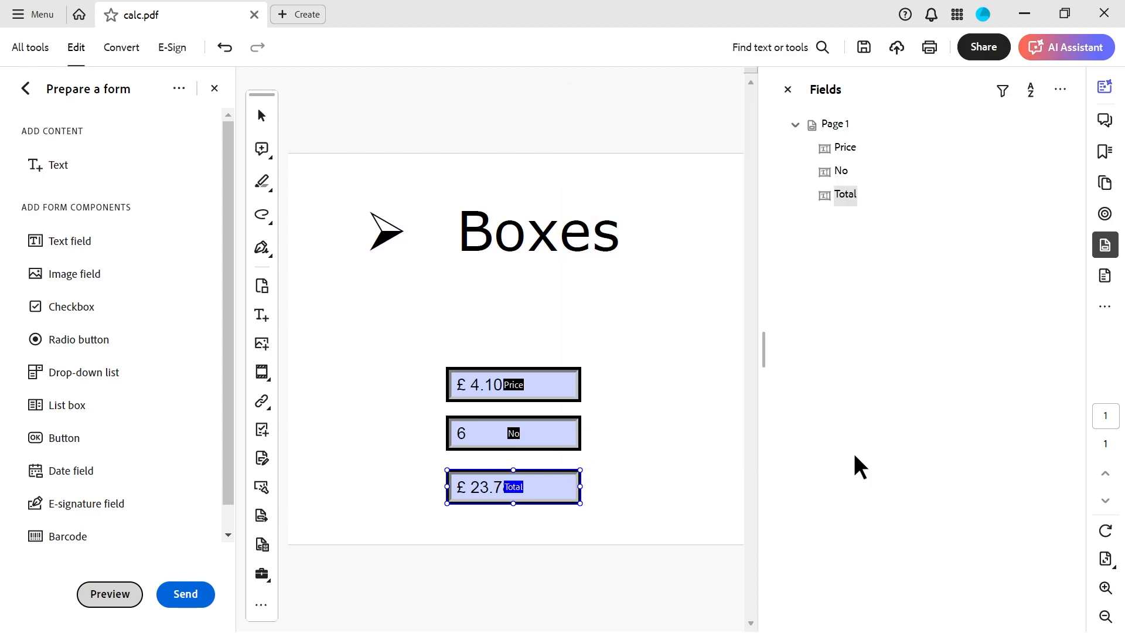
# Preview the form, enter 3.9 in No to see Total recalculate, then exit preview
pyautogui.click(109, 594)
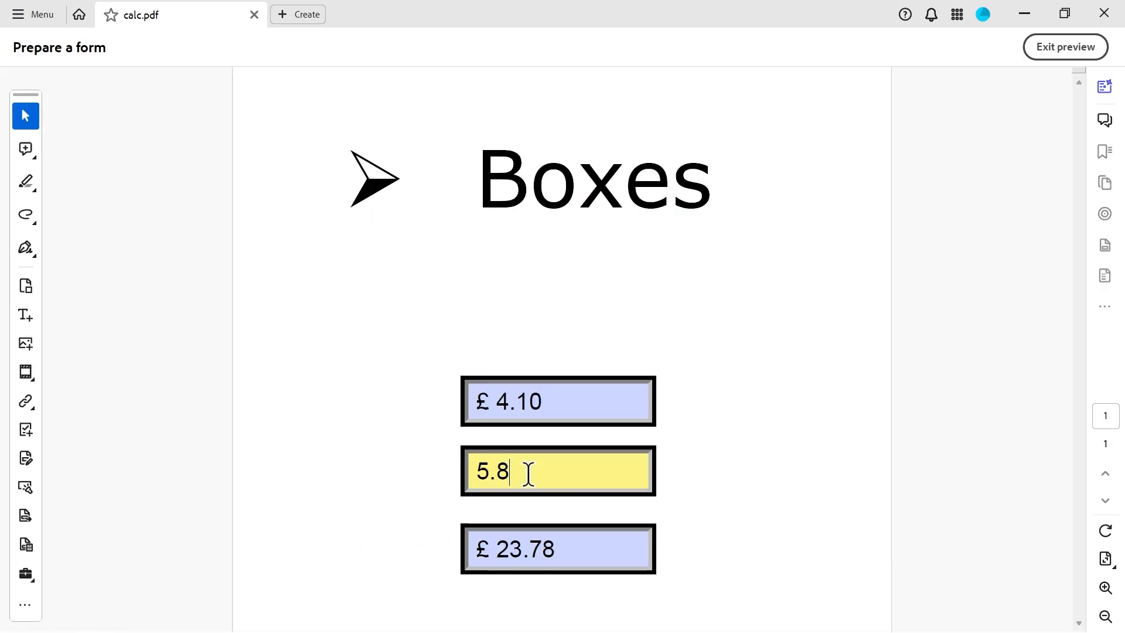
pyautogui.write('3.9')
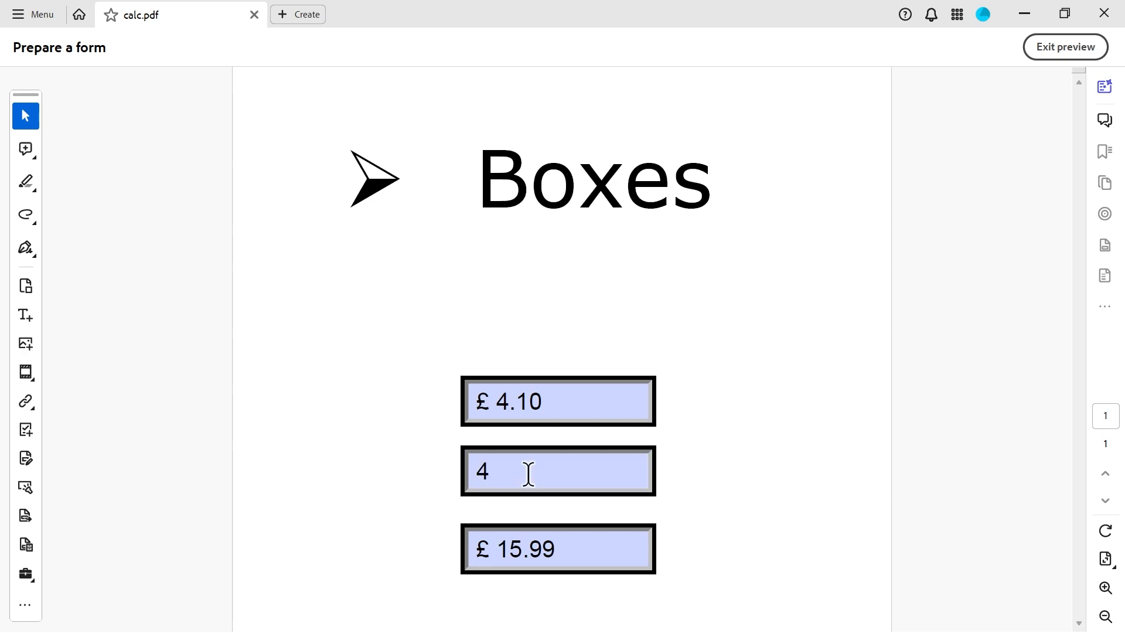
pyautogui.moveTo(961, 158)
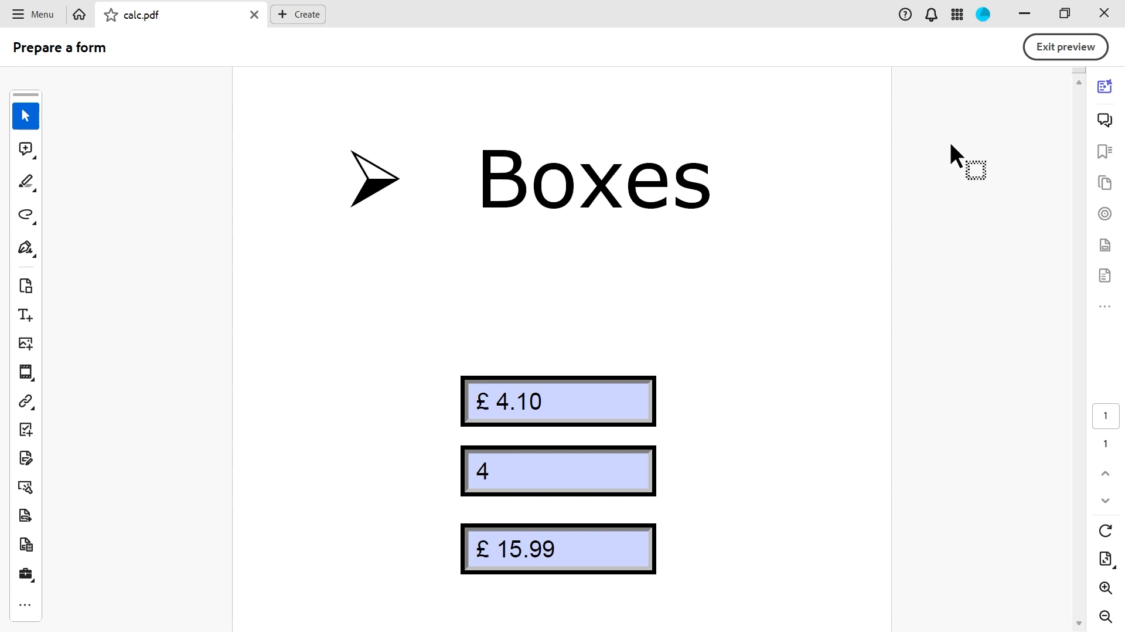
pyautogui.click(1065, 47)
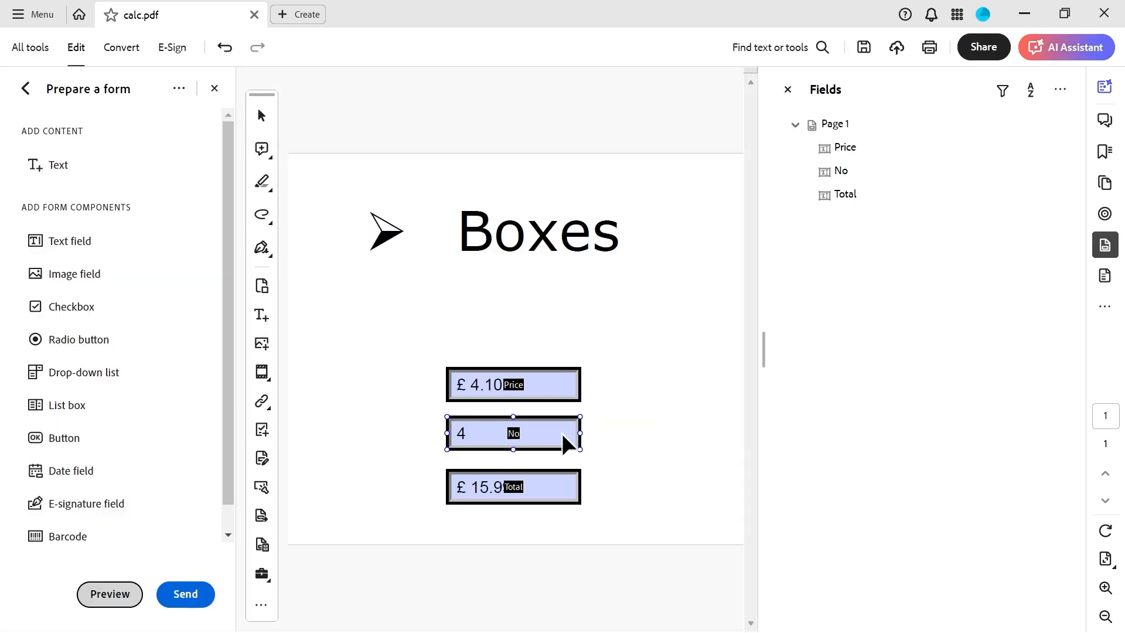
# Restore Total's custom script rounding No up before multiplying by Price, giving £16.4
pyautogui.doubleClick(513, 487)
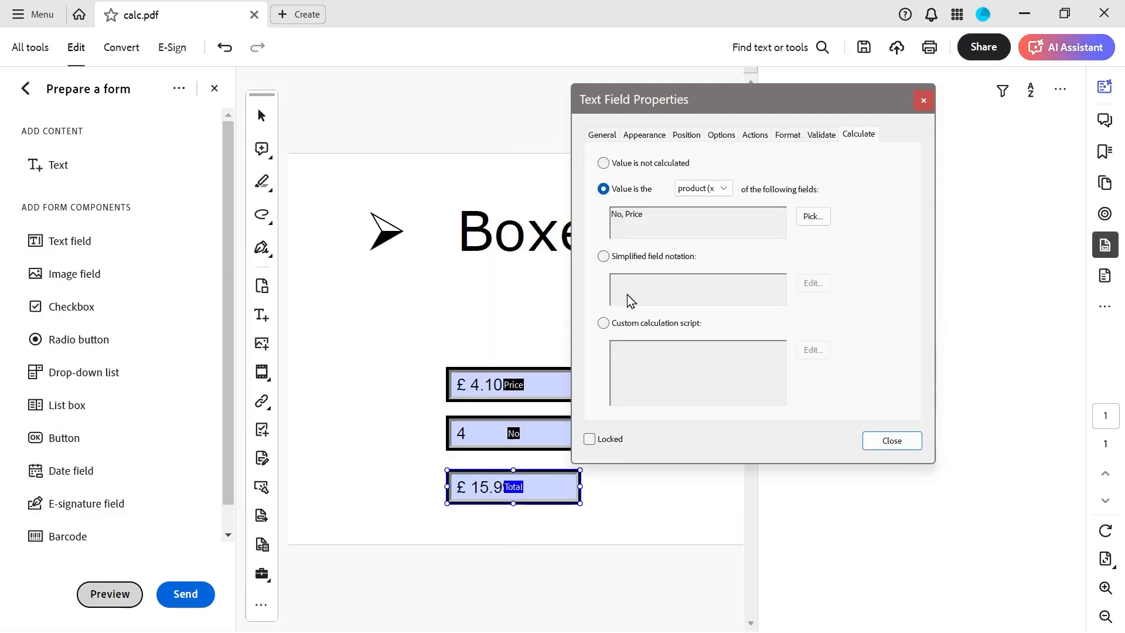
pyautogui.click(811, 351)
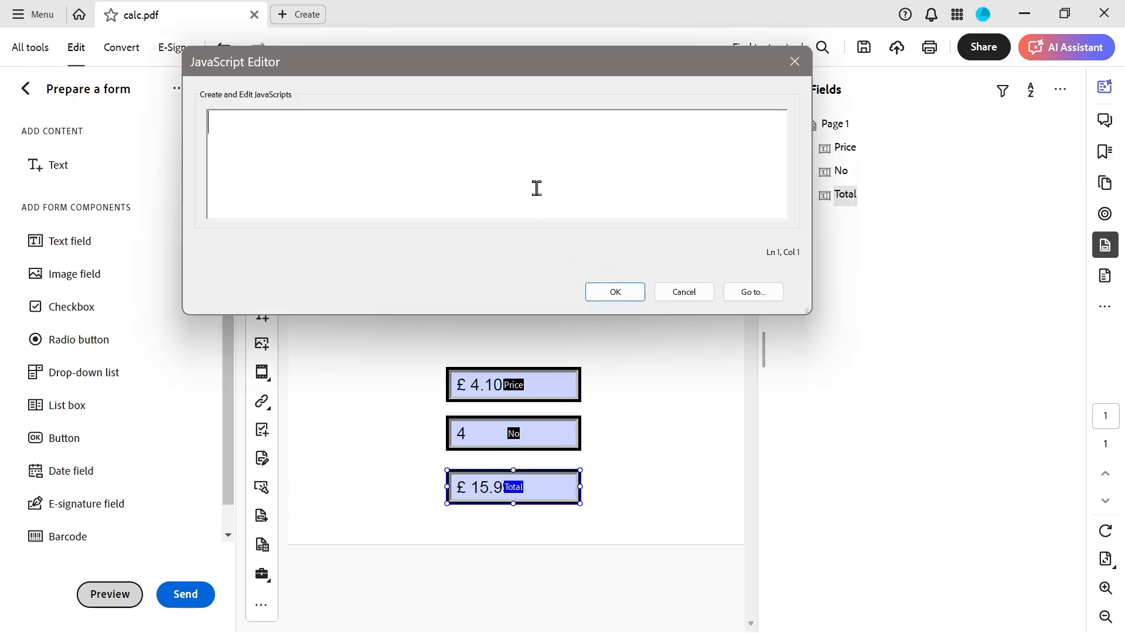
pyautogui.click(614, 292)
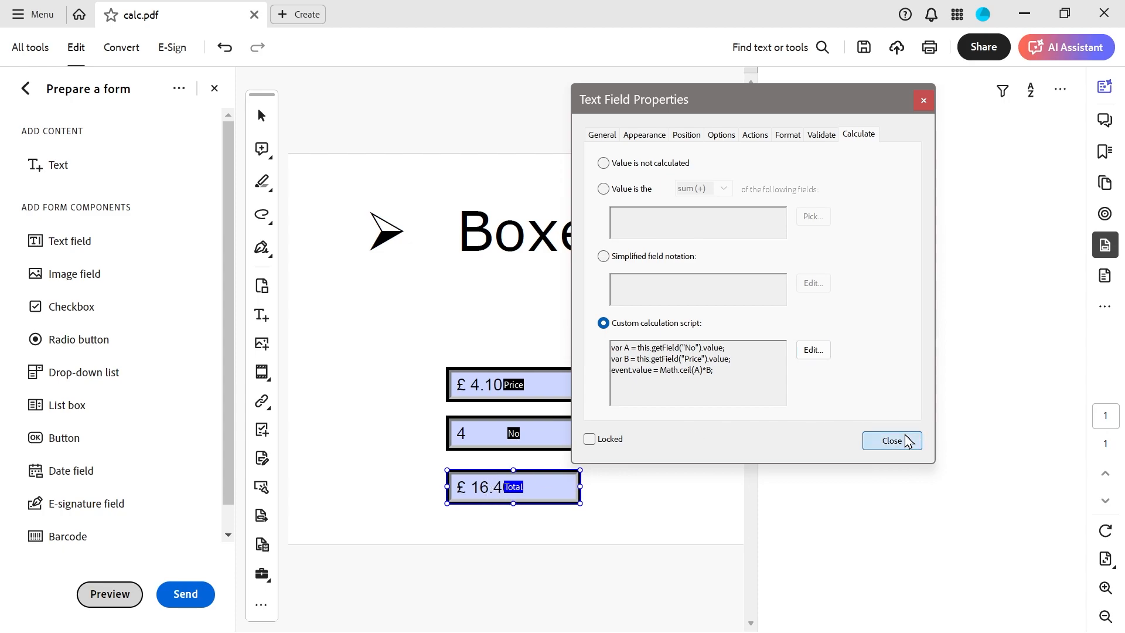
pyautogui.click(892, 440)
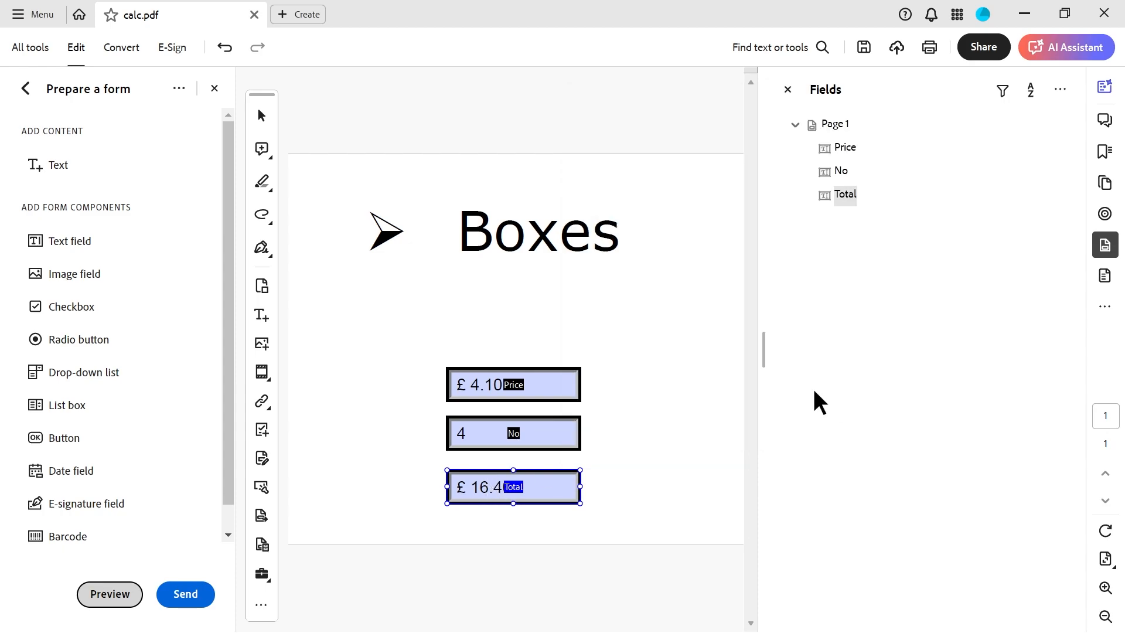